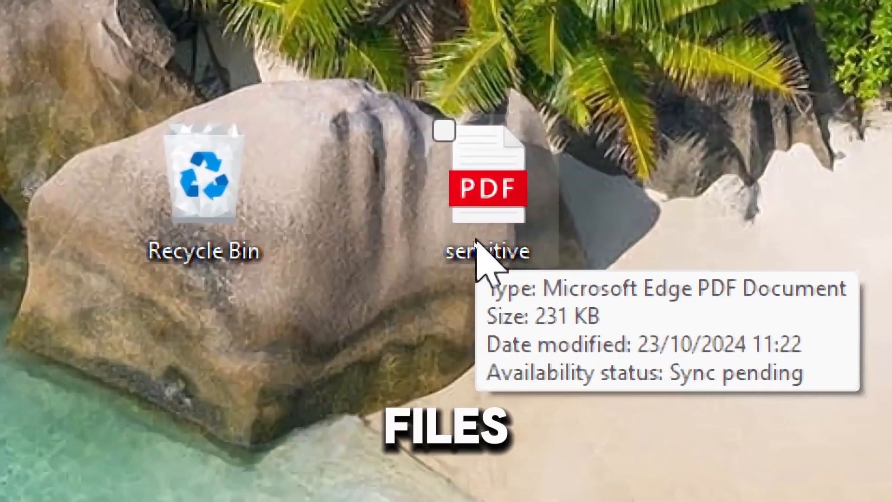
Step: Open the Windows search panel from the taskbar
{"action": "left_click", "coordinate": [488, 182]}
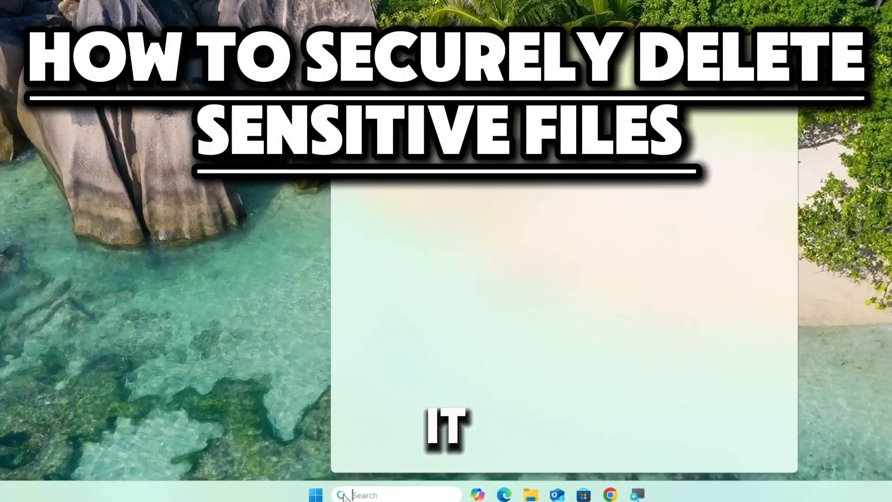
Step: Search 'cmd' and launch Command Prompt as administrator
{"action": "type", "text": "cm"}
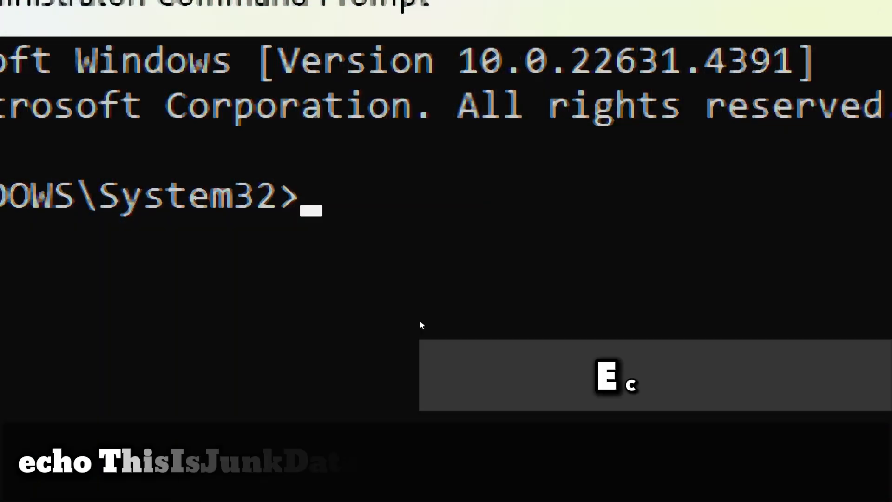
Step: Run echo ThisIsJunkData > on the copied path of sensitive data.txt
{"action": "type", "text": "echo"}
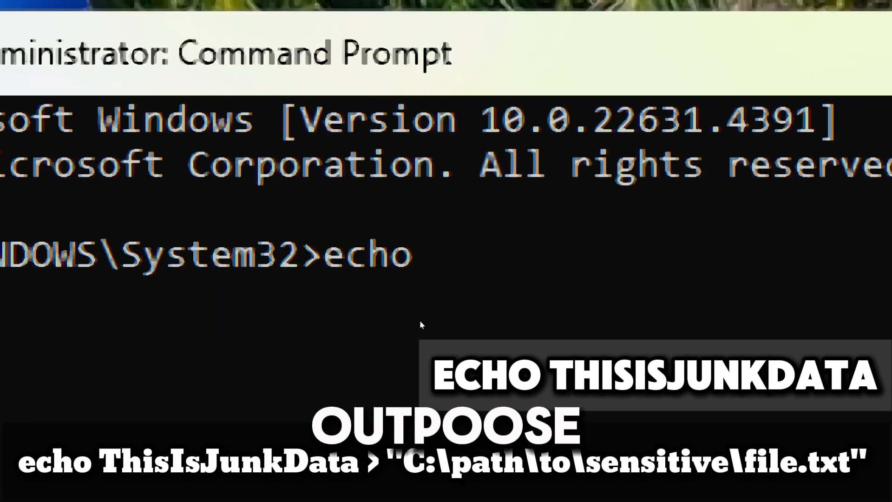
{"action": "type", "text": "ThisIsJ"}
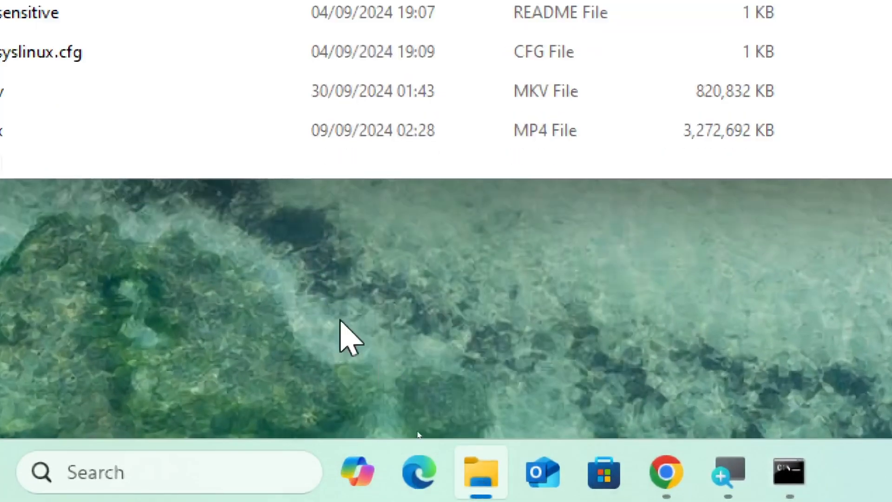
{"action": "right_click", "coordinate": [165, 116]}
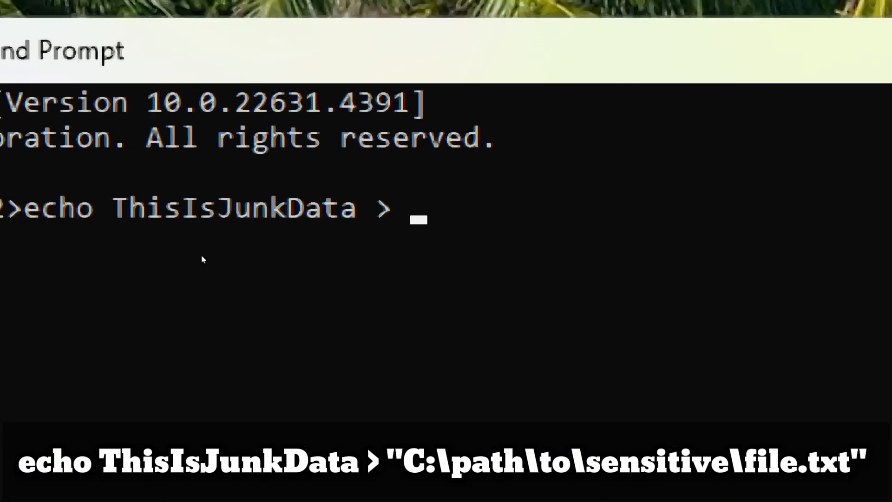
{"action": "key", "text": "ctrl+v"}
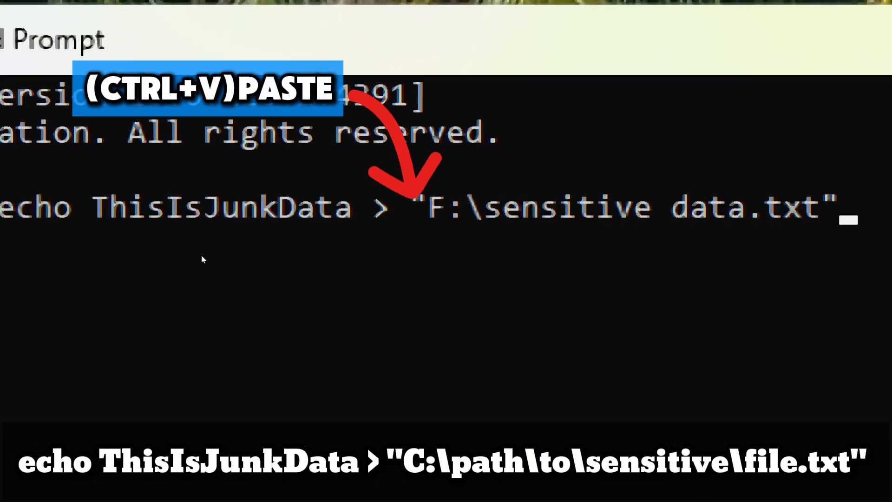
{"action": "key", "text": "enter"}
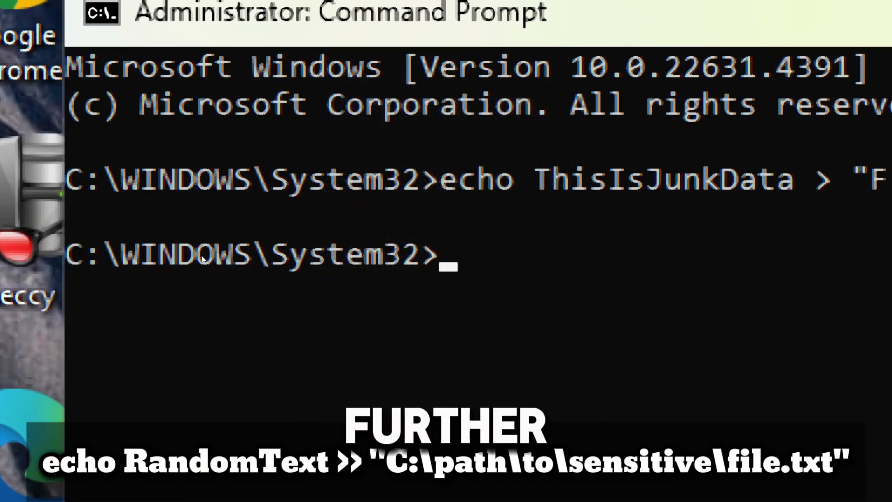
Step: Build an echo RandomText >> command using the copied sensitive data.txt path
{"action": "type", "text": "echo"}
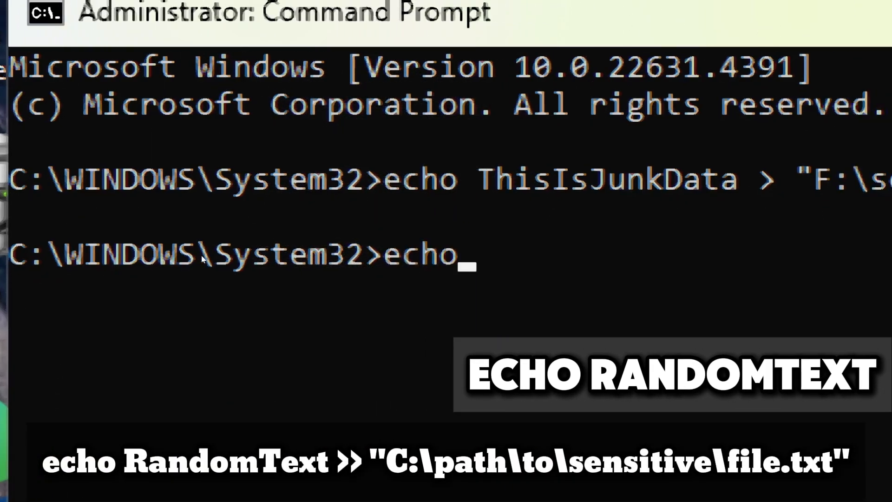
{"action": "type", "text": "Random"}
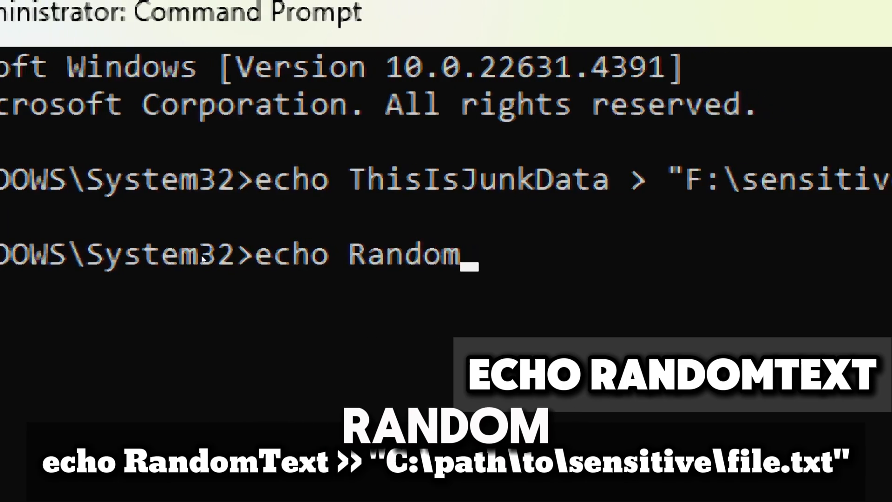
{"action": "type", "text": "Text"}
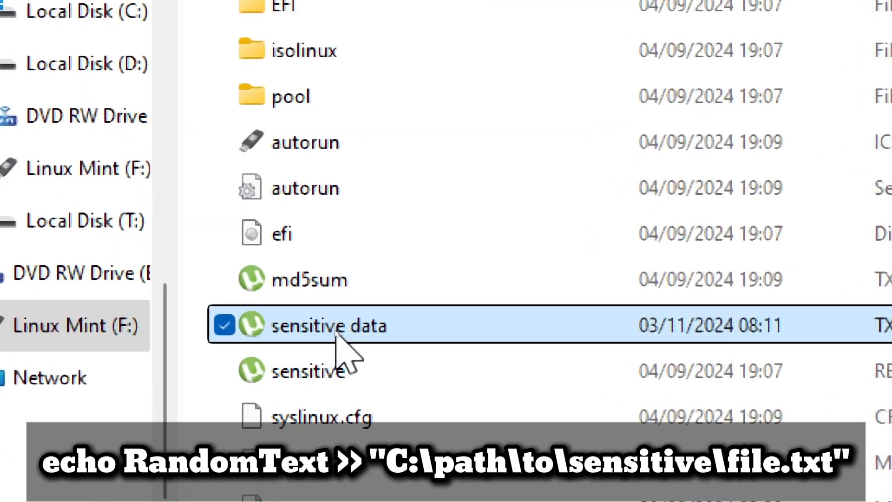
{"action": "right_click", "coordinate": [329, 325]}
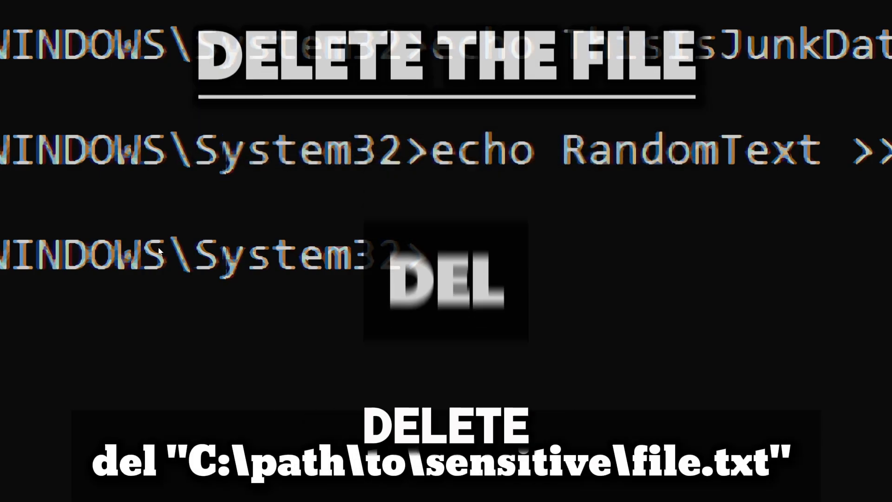
Step: Run del on the sensitive data.txt path copied from Explorer
{"action": "type", "text": "del"}
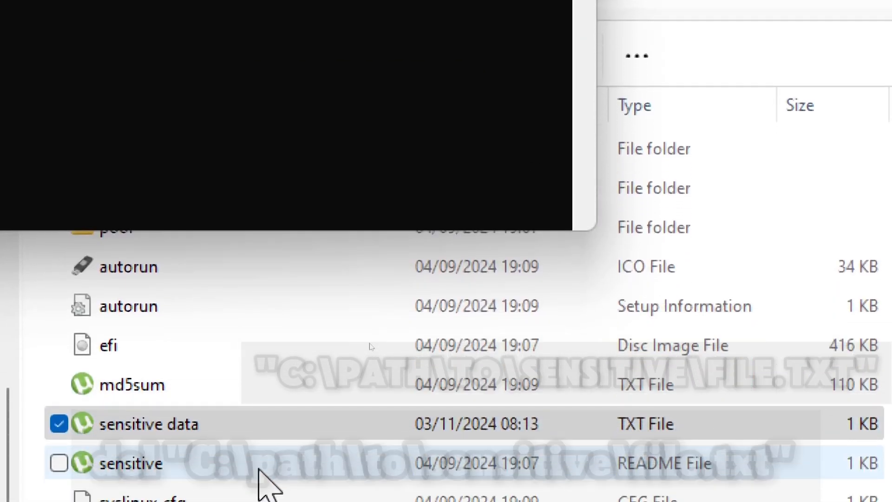
{"action": "right_click", "coordinate": [147, 423]}
{"action": "type", "text": "cipher /"}
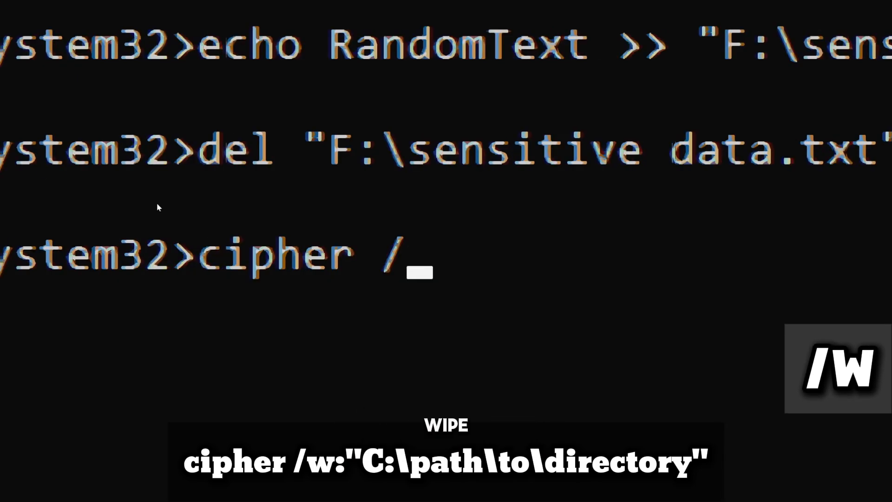
Step: Run cipher /w:"F:\" to wipe drive F's free space
{"action": "type", "text": "w"}
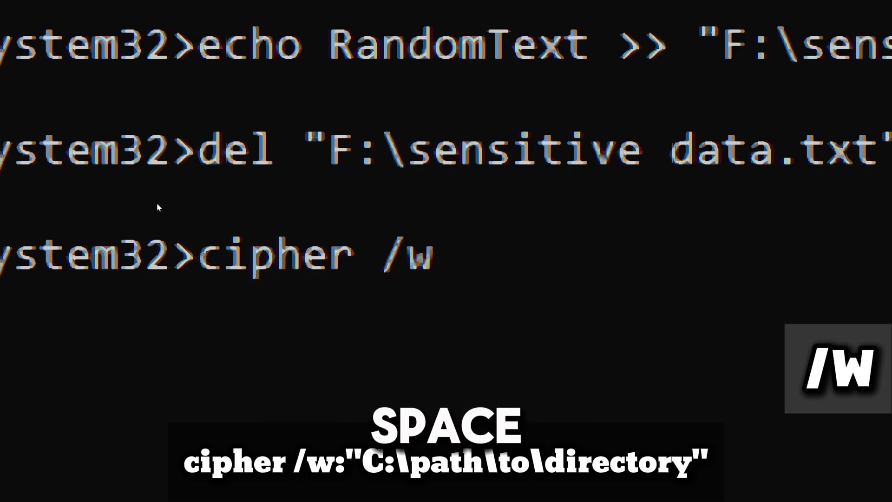
{"action": "type", "text": ":"}
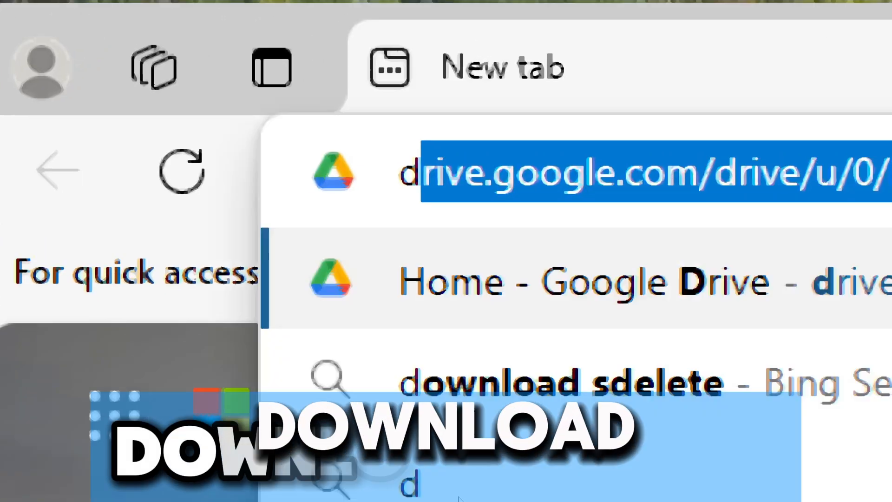
Step: Search 'download sdelete' in Edge and download SDelete from Sysinternals
{"action": "type", "text": "download sdelete"}
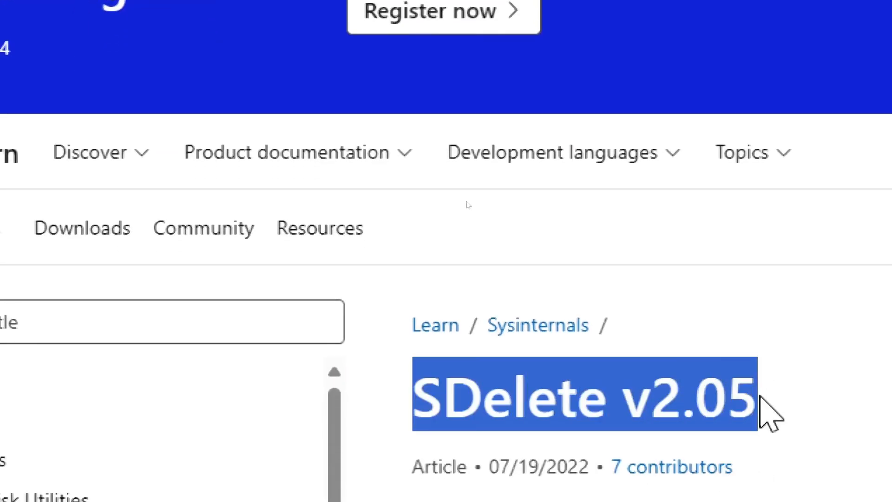
{"action": "scroll", "scroll_direction": "down", "scroll_amount": 3}
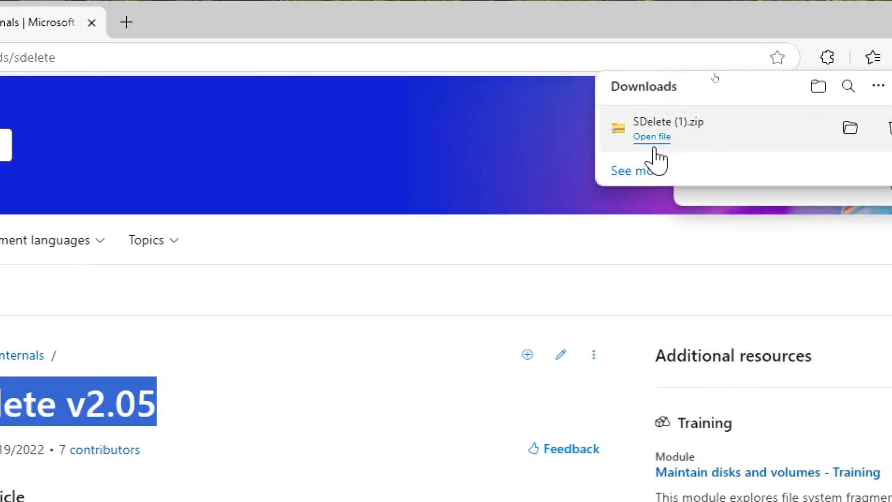
Step: Extract the downloaded SDelete zip into C:\Windows\System32, granting permission
{"action": "left_click", "coordinate": [652, 137]}
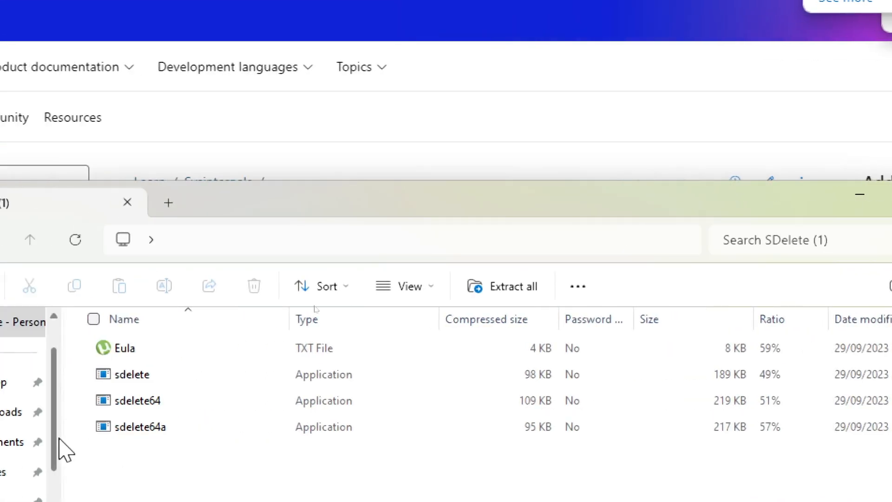
{"action": "double_click", "coordinate": [135, 399]}
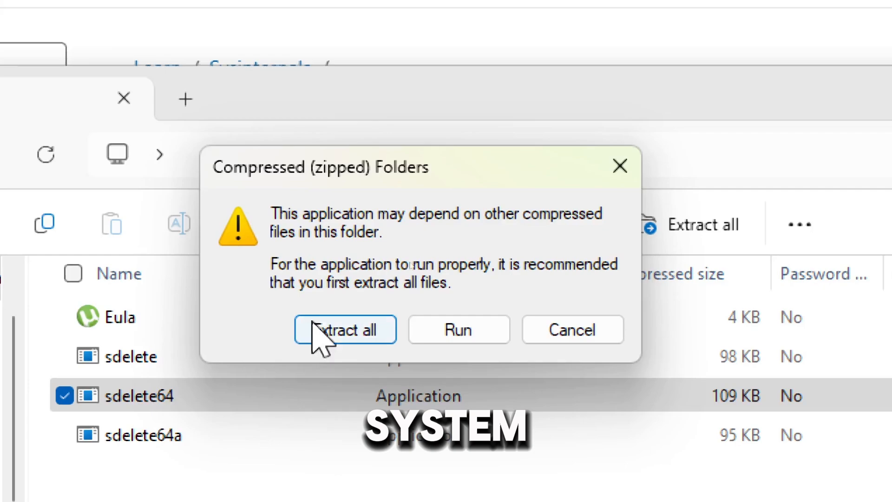
{"action": "left_click", "coordinate": [345, 329]}
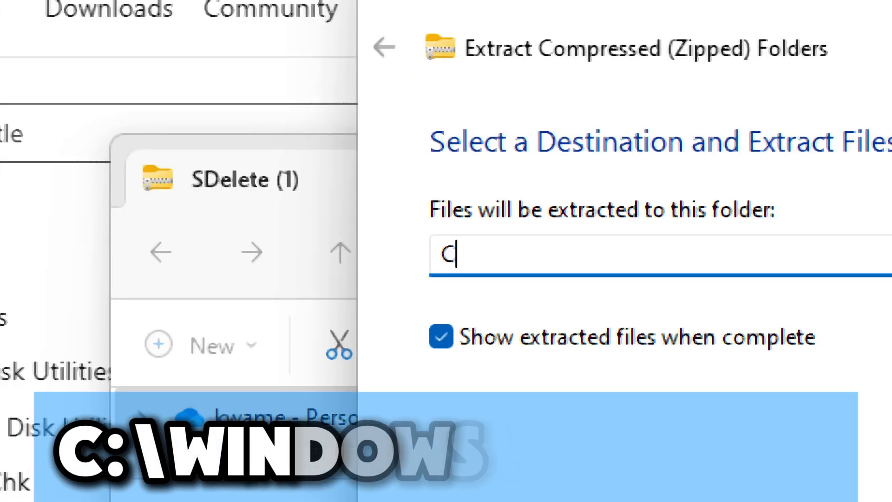
{"action": "type", "text": ":\\Windows\\Sy"}
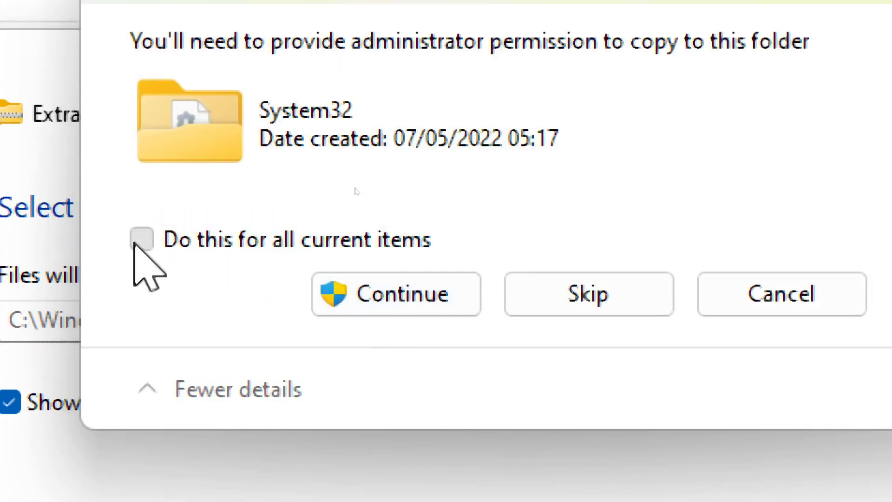
{"action": "left_click", "coordinate": [395, 294]}
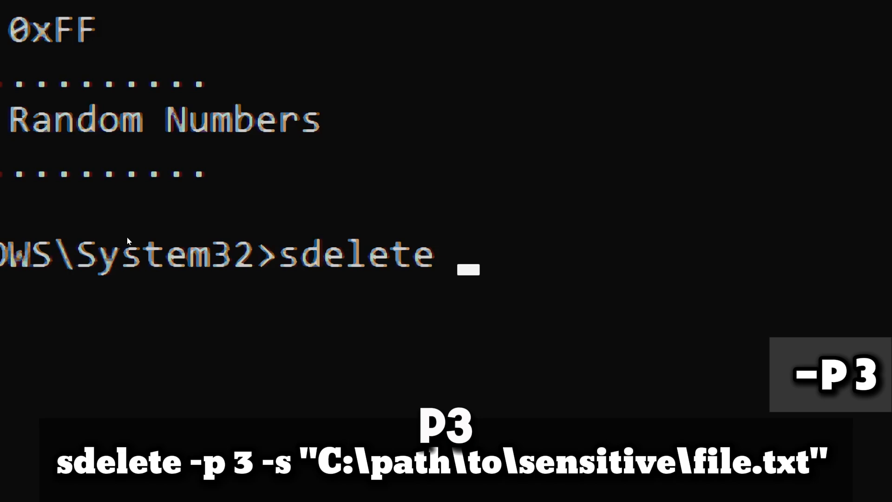
Step: Type sdelete -p 3 -s and paste the sensitive file's copied path
{"action": "type", "text": "-p 3"}
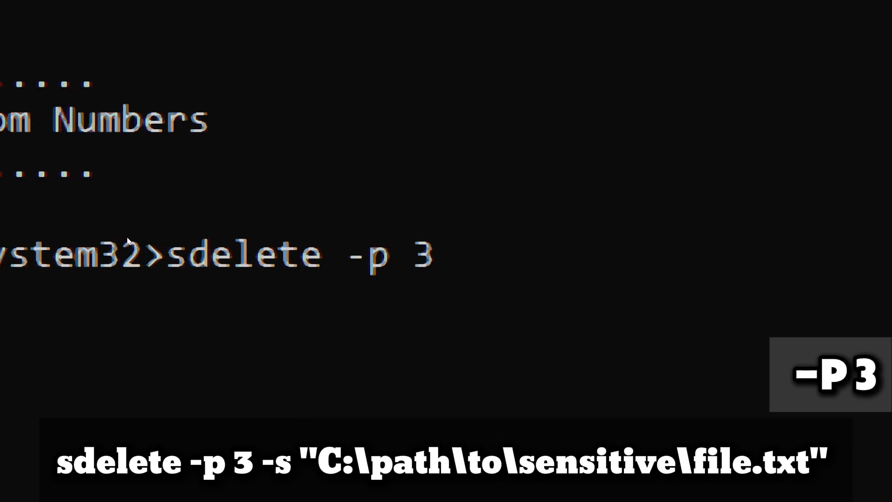
{"action": "type", "text": "-s"}
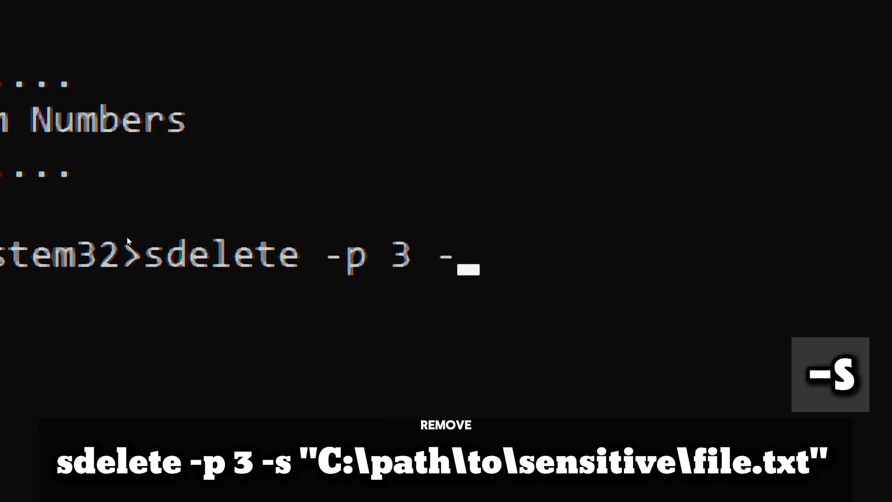
{"action": "type", "text": "s"}
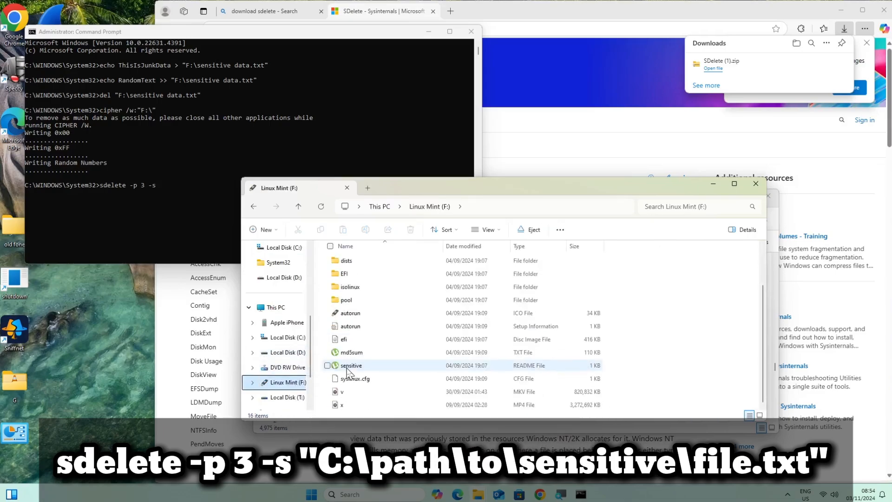
{"action": "right_click", "coordinate": [351, 365]}
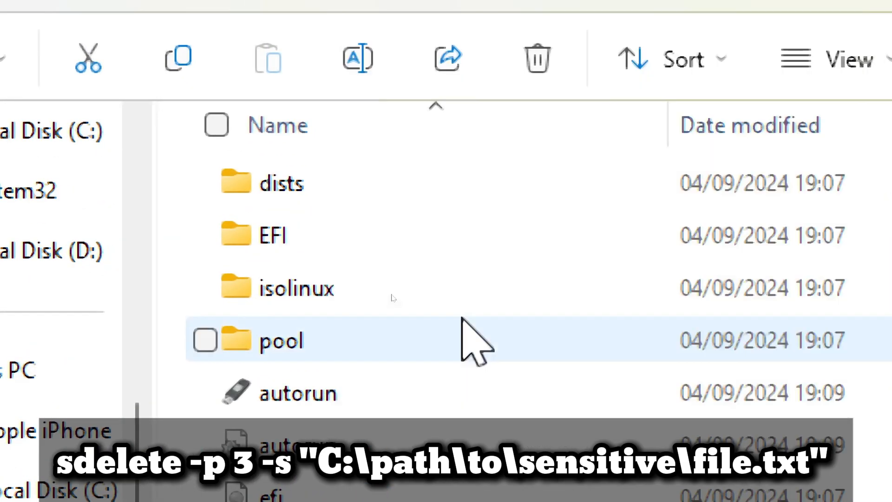
{"action": "key", "text": "ctrl+v"}
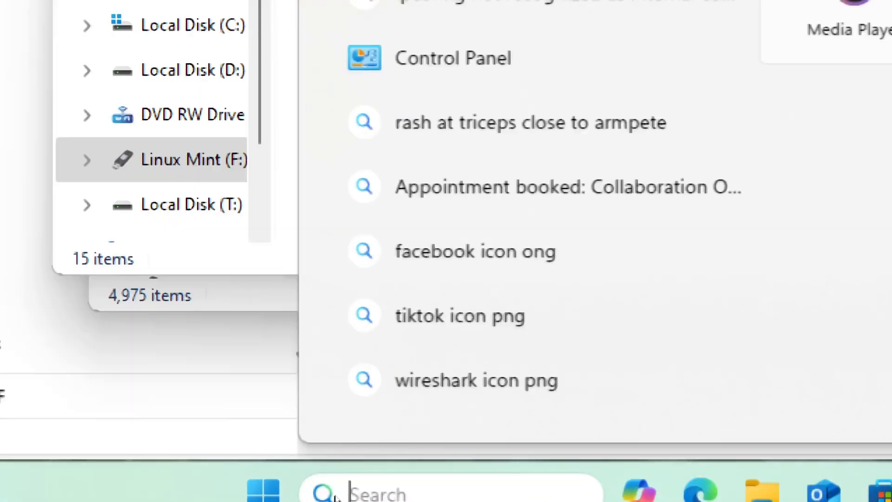
{"action": "type", "text": "notepad"}
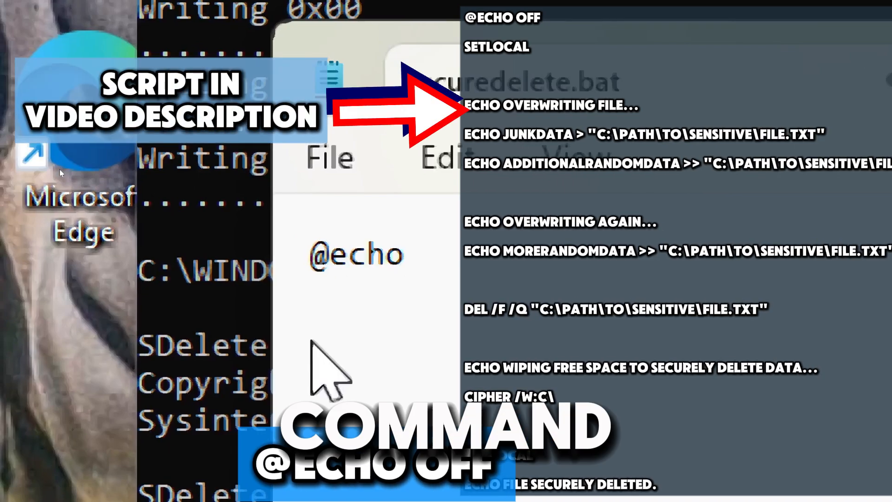
{"action": "type", "text": "off"}
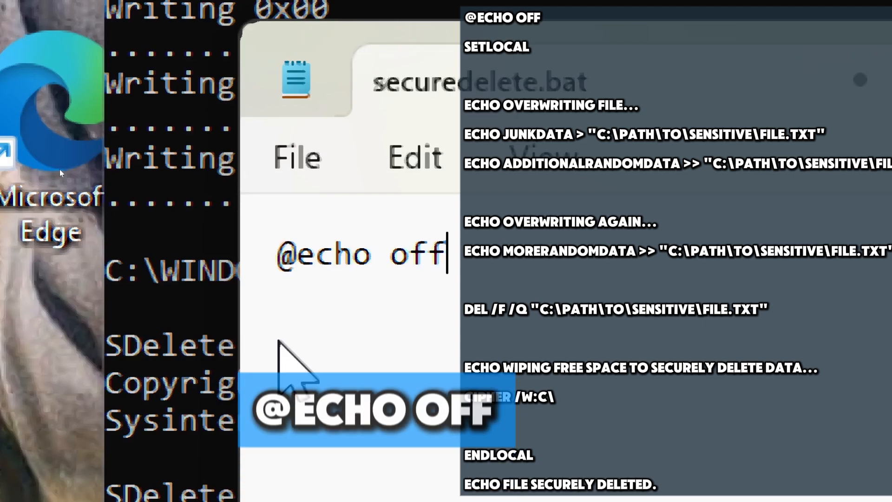
{"action": "type", "text": "set"}
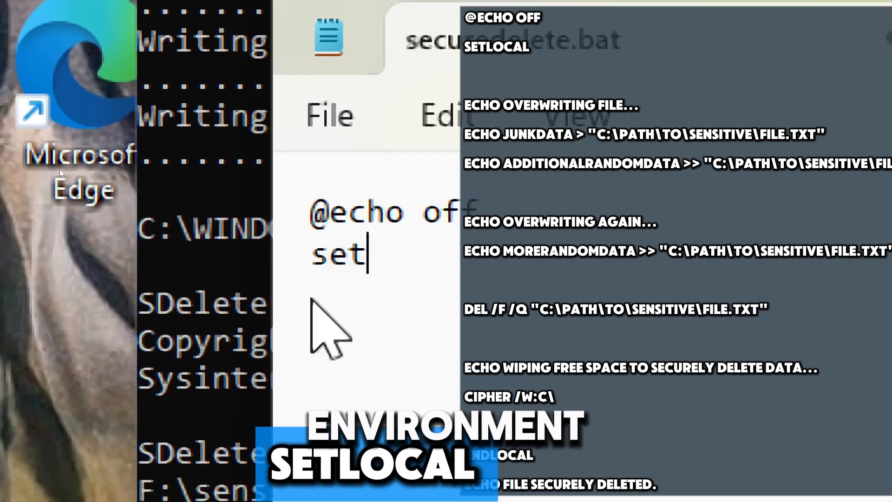
{"action": "type", "text": "local"}
{"action": "type", "text": "echo Overwriting"}
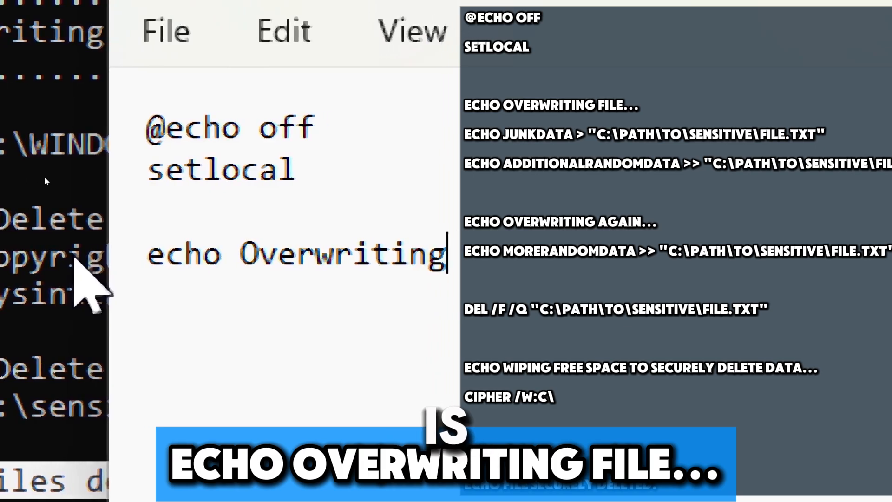
Step: Add echo lines writing JunkData, AdditionalRandomData and MoreRandomData into "F:\md5sum.txt"
{"action": "type", "text": "file..."}
{"action": "type", "text": "echo"}
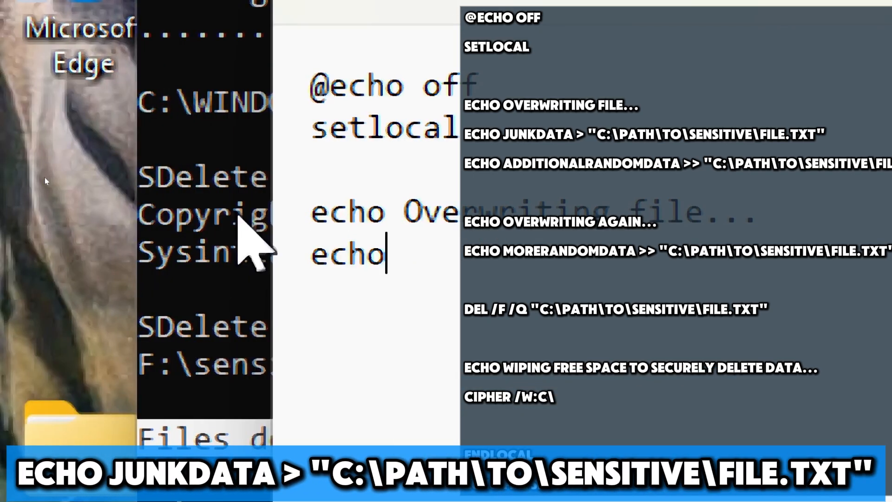
{"action": "type", "text": "JunkData > \"F"}
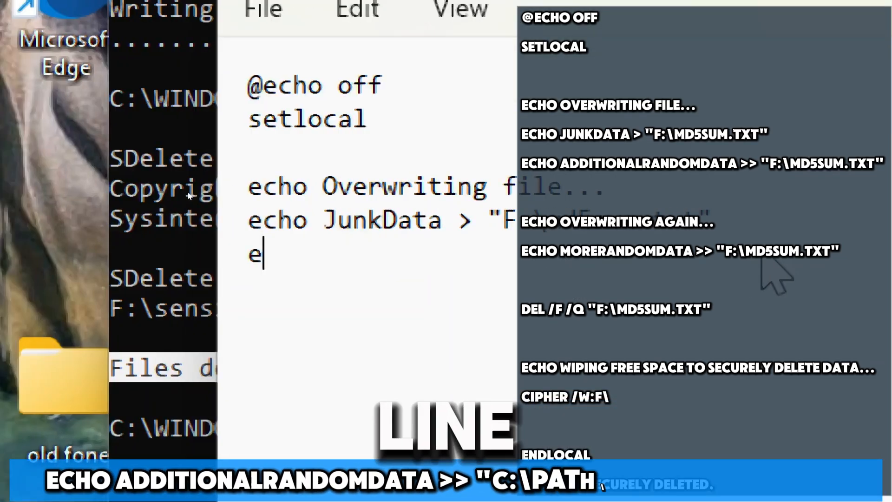
{"action": "type", "text": "cho AdditionalRandomData >>"}
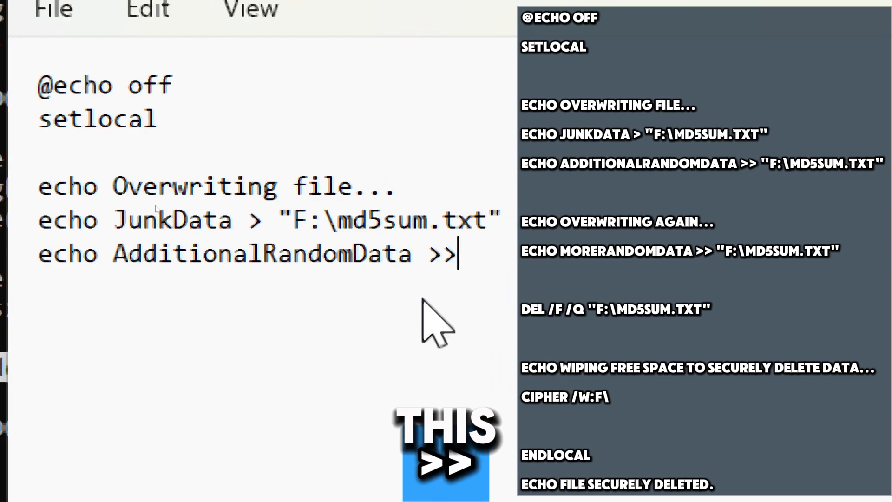
{"action": "double_click", "coordinate": [281, 220]}
{"action": "type", "text": "echo"}
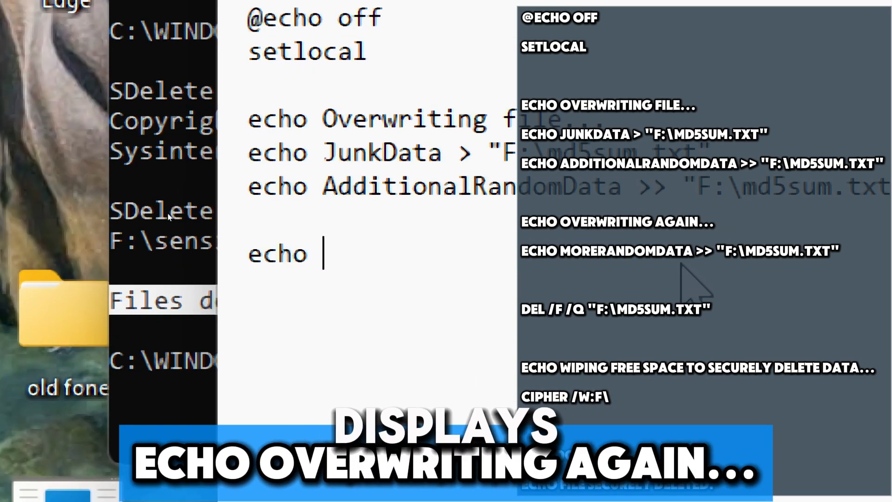
{"action": "type", "text": "Overwriting again..."}
{"action": "type", "text": "echo MoreRandomData >> \"F:\\md5sum.txt"}
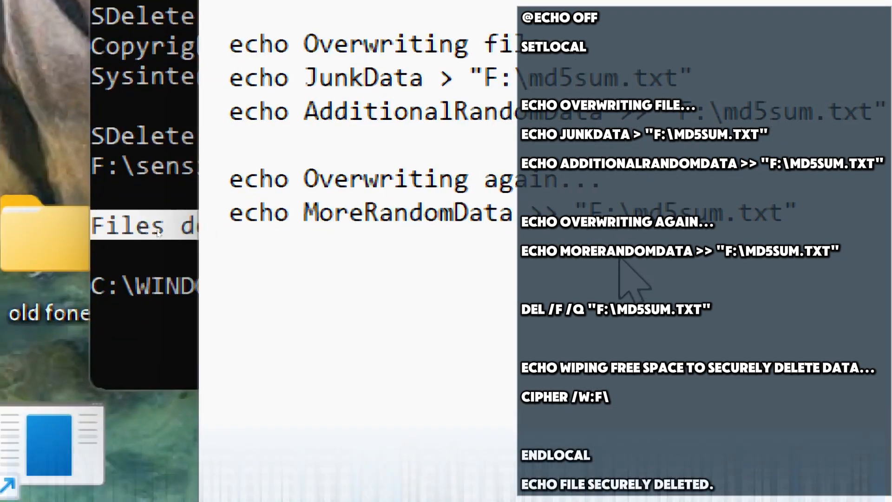
Step: Add del /f /q "F:\md5sum.txt" and the wiping echo with cipher /w:F:\
{"action": "type", "text": "del"}
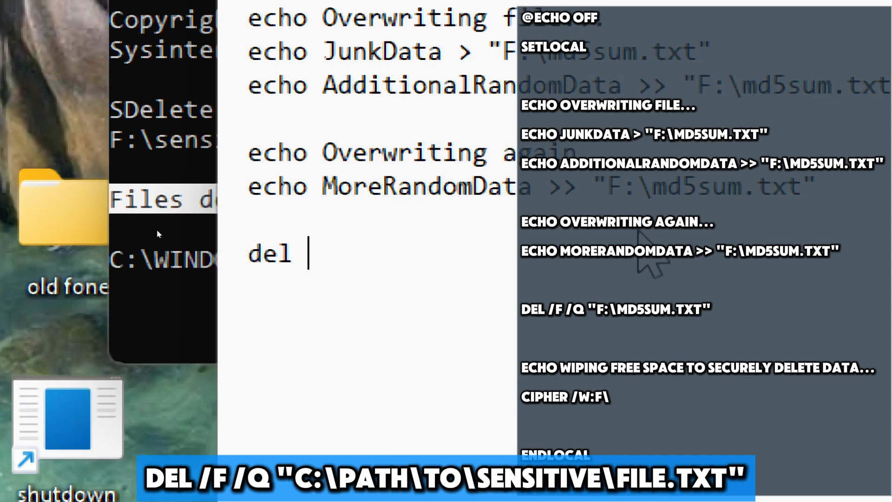
{"action": "type", "text": "/f"}
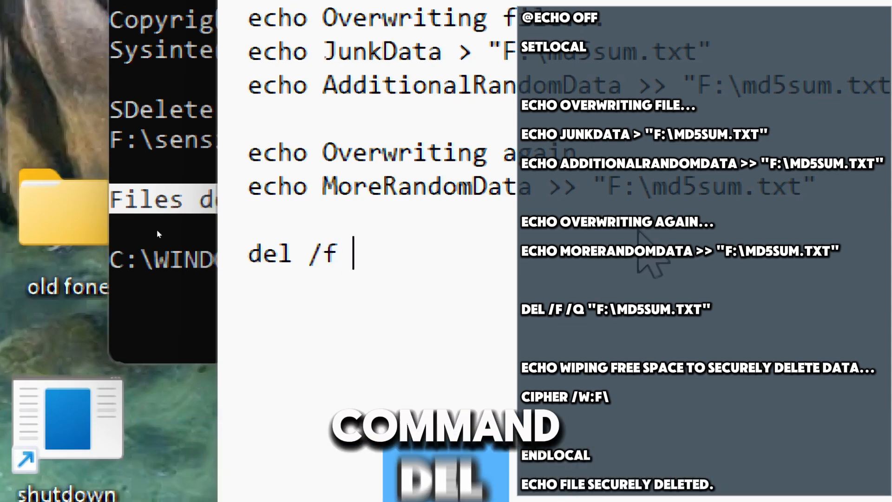
{"action": "type", "text": "/q"}
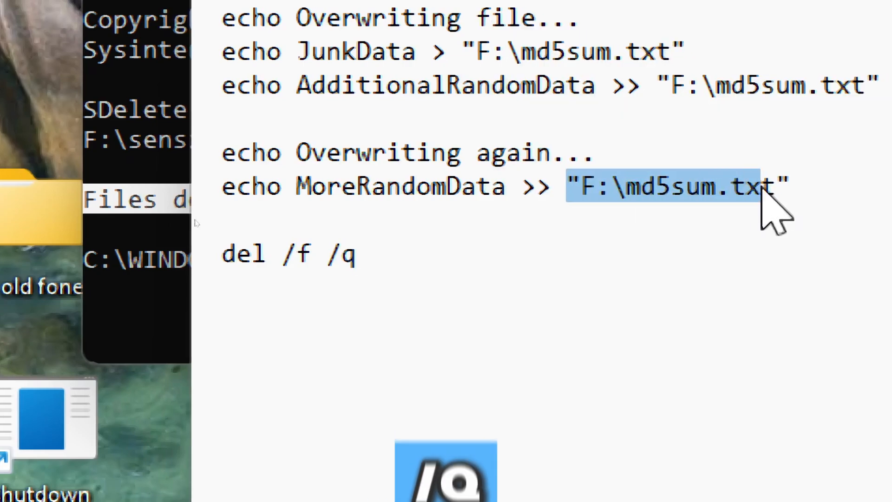
{"action": "type", "text": "\"F:\\md5sum.txt\""}
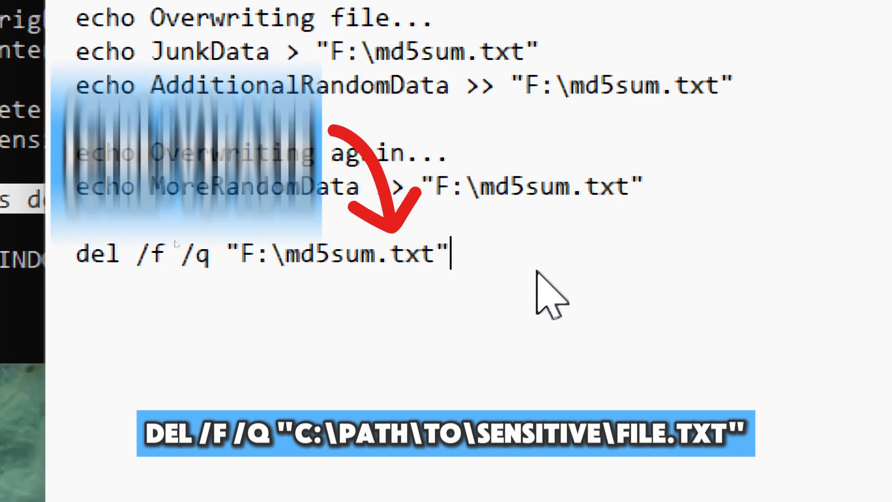
{"action": "type", "text": "echo Wiping free space to securely delete data..."}
{"action": "type", "text": "cipher /w:F:\\"}
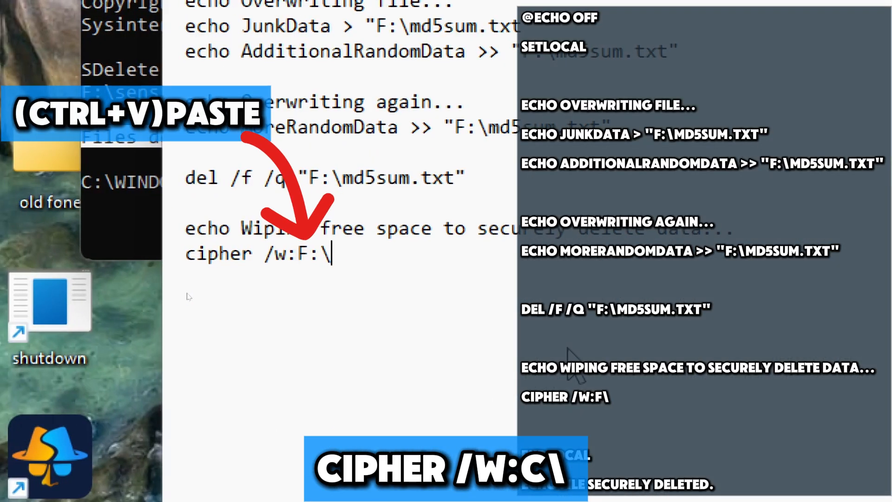
Step: End the script with endlocal and echo File securely deleted
{"action": "type", "text": "endlocal"}
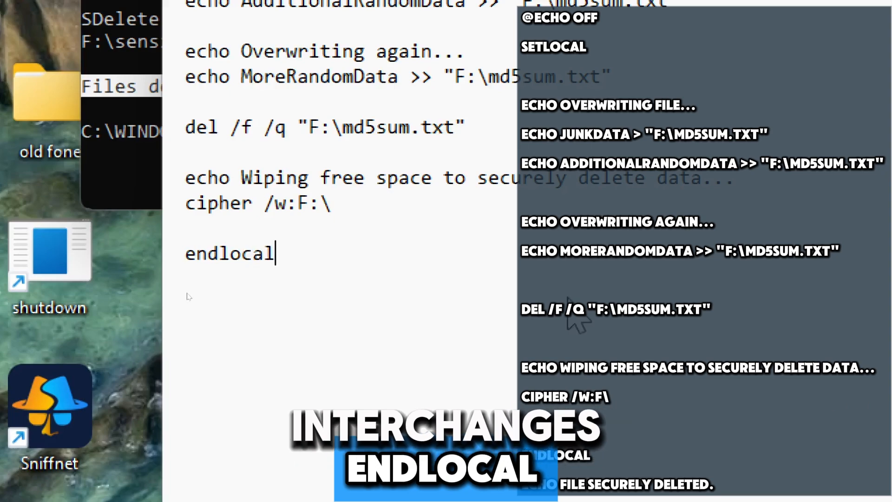
{"action": "key", "text": "enter"}
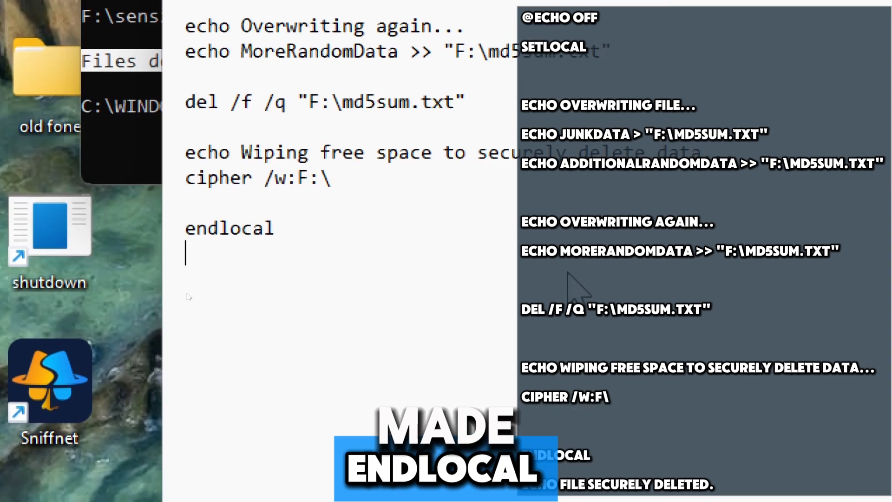
{"action": "type", "text": "echo"}
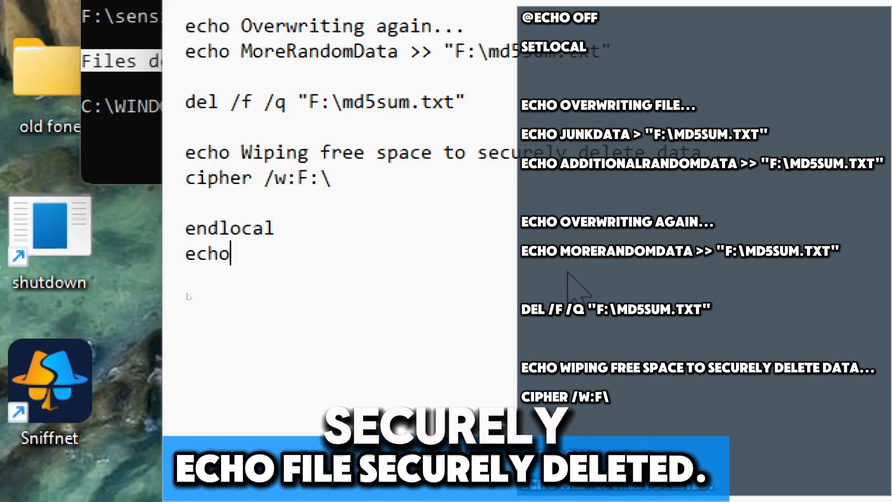
{"action": "type", "text": "File securely deleted."}
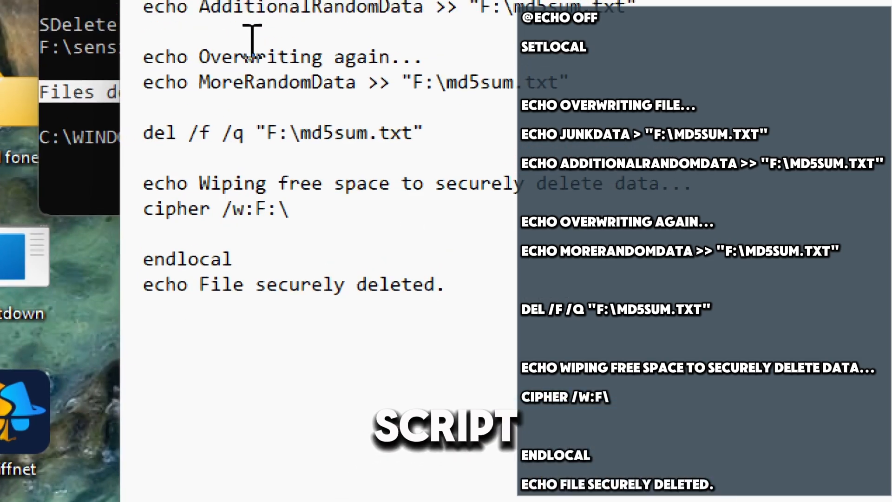
Step: Save the script via Save As as the batch file datadeleted.bat
{"action": "left_click", "coordinate": [154, 67]}
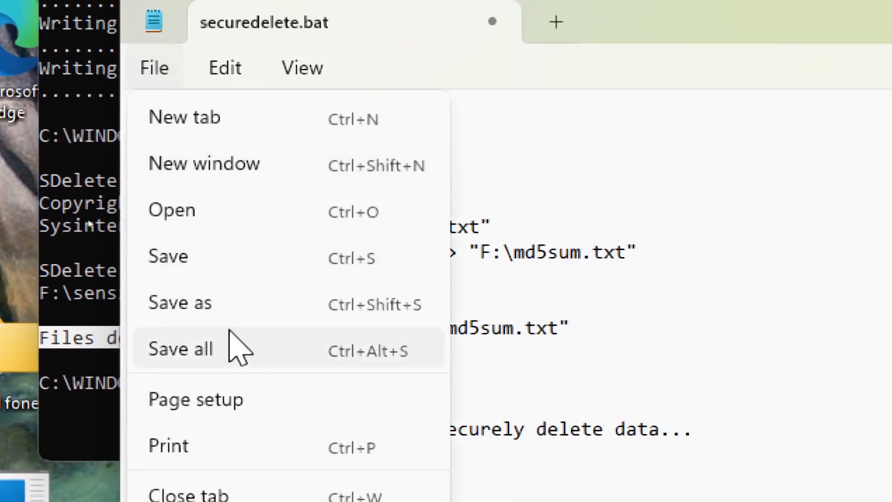
{"action": "left_click", "coordinate": [180, 302]}
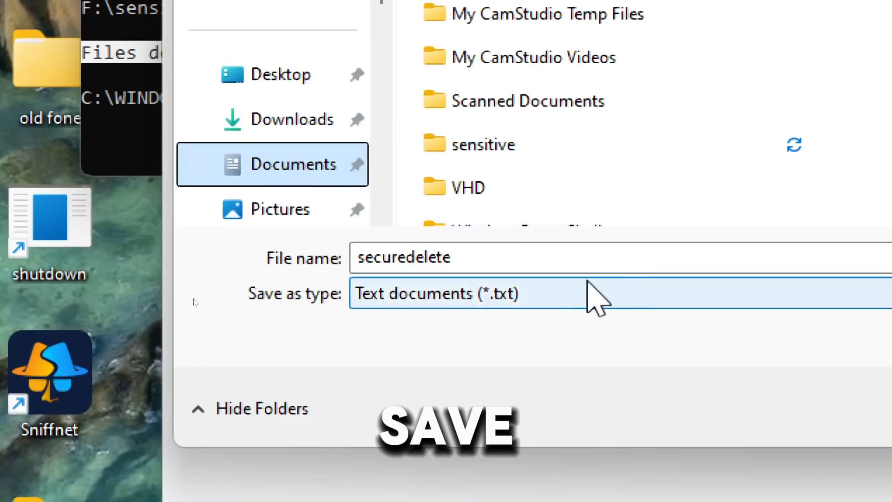
{"action": "type", "text": "datadeleted.b"}
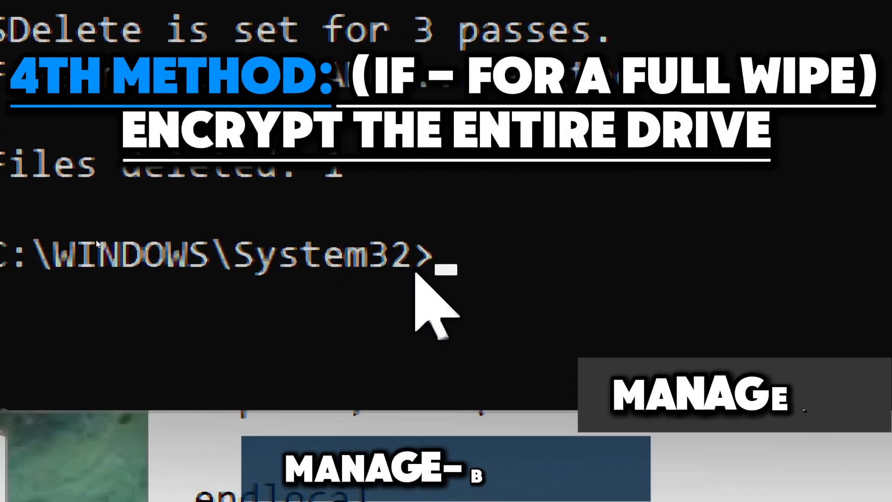
Step: Enter manage-bde -on F: to enable BitLocker encryption on drive F
{"action": "type", "text": "manage"}
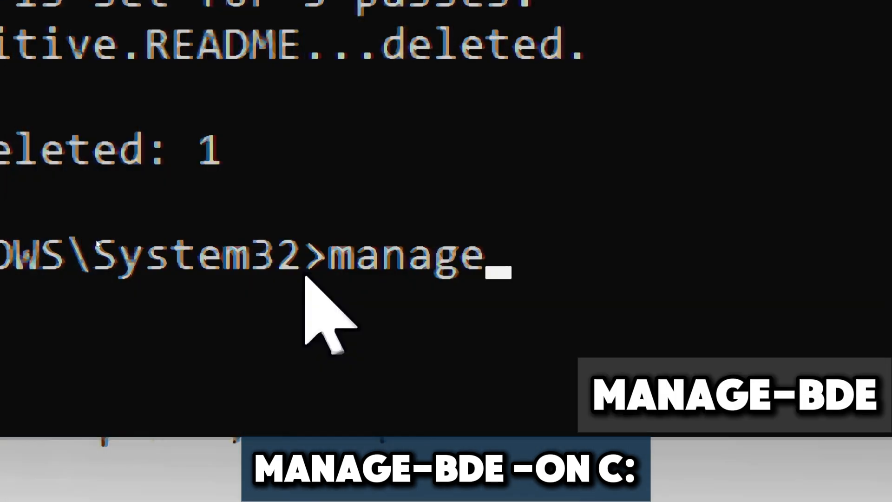
{"action": "type", "text": "-bde"}
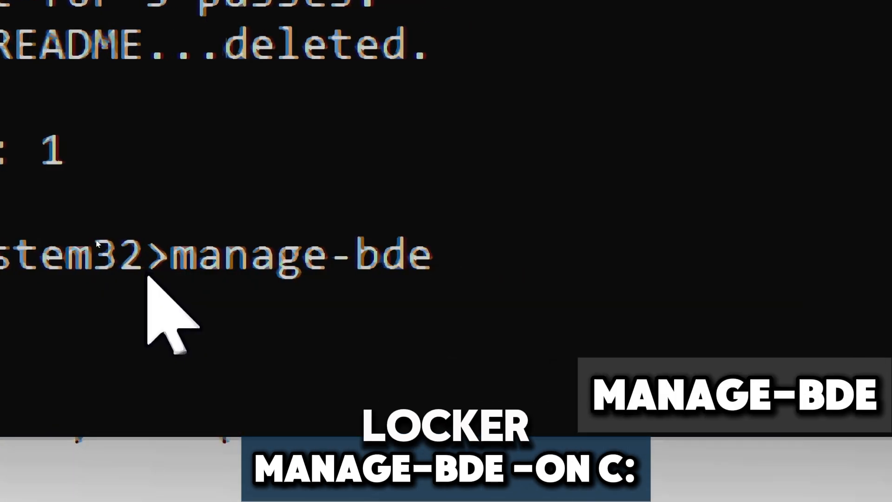
{"action": "type", "text": "-on"}
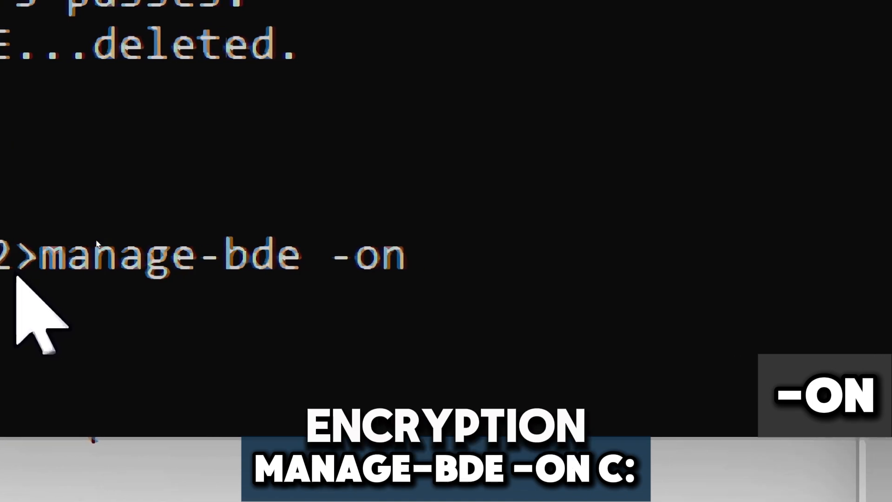
{"action": "type", "text": "F"}
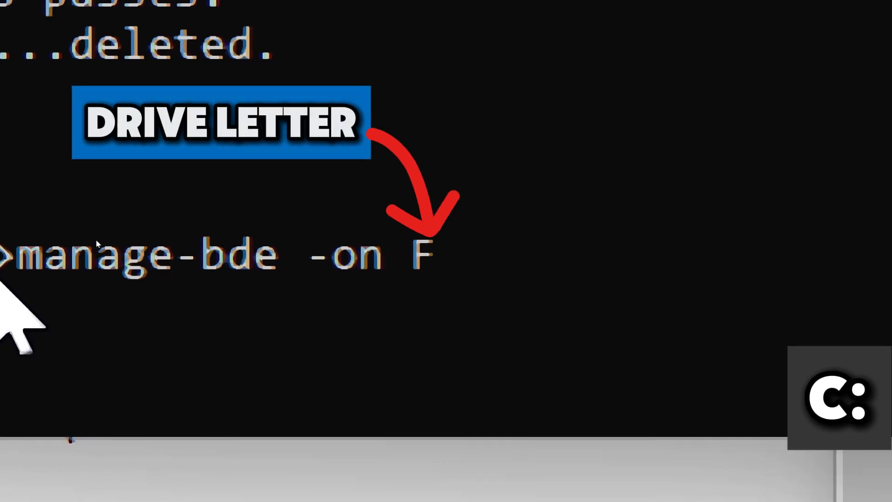
{"action": "type", "text": ":"}
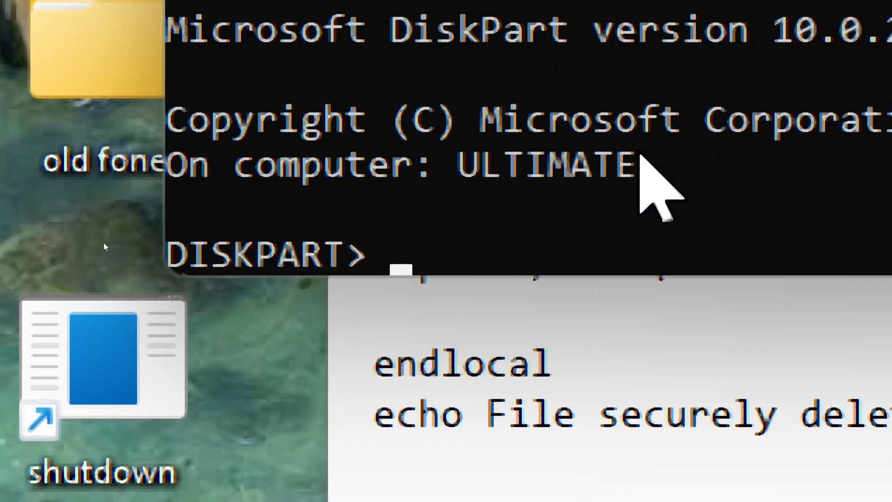
Step: In DiskPart, list the disks, select the 29 GB disk 2, and type clean all
{"action": "type", "text": "list disk"}
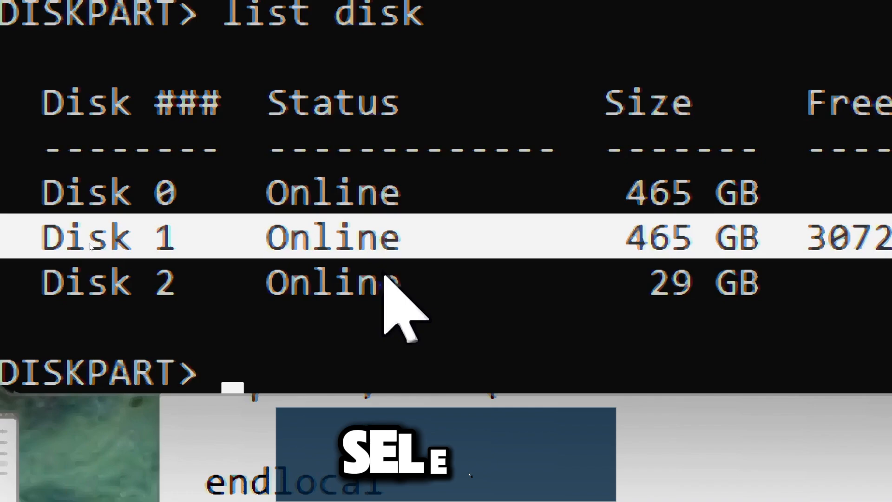
{"action": "type", "text": "select disk"}
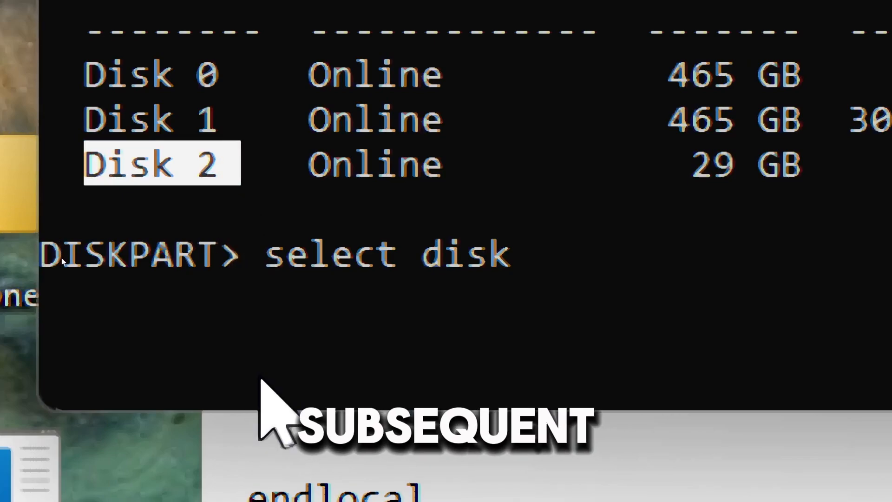
{"action": "type", "text": "2"}
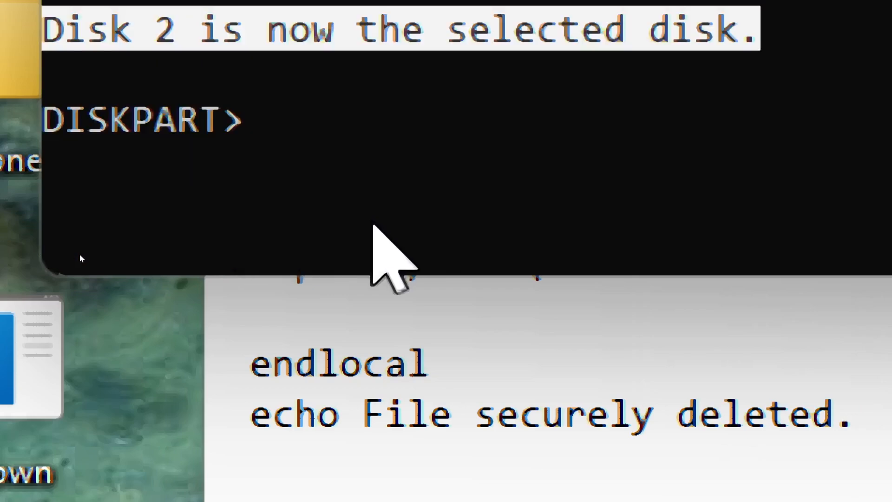
{"action": "type", "text": "clean all"}
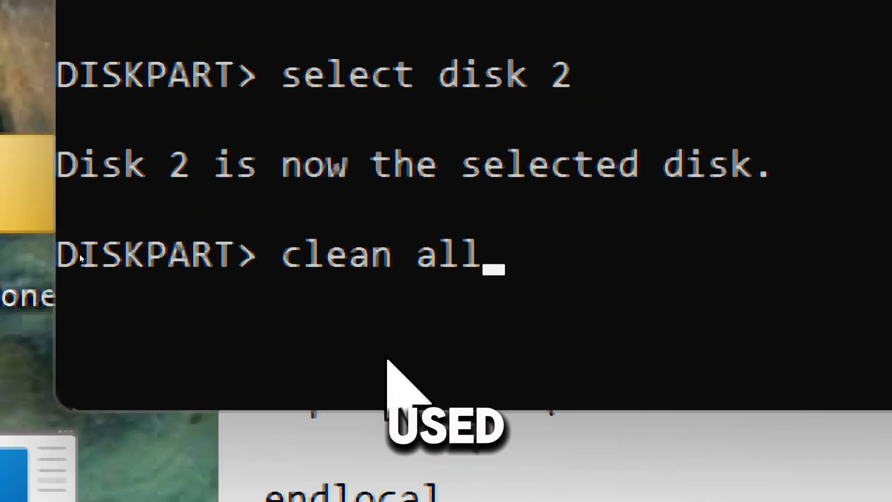